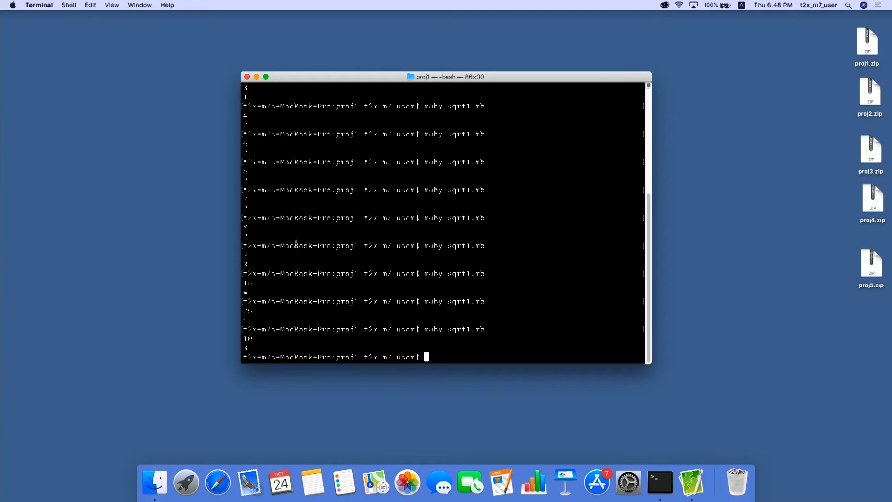
# List the proj1 folder's files with ls, showing add, div, minus, mult and sqrt scripts
pyautogui.write('l')
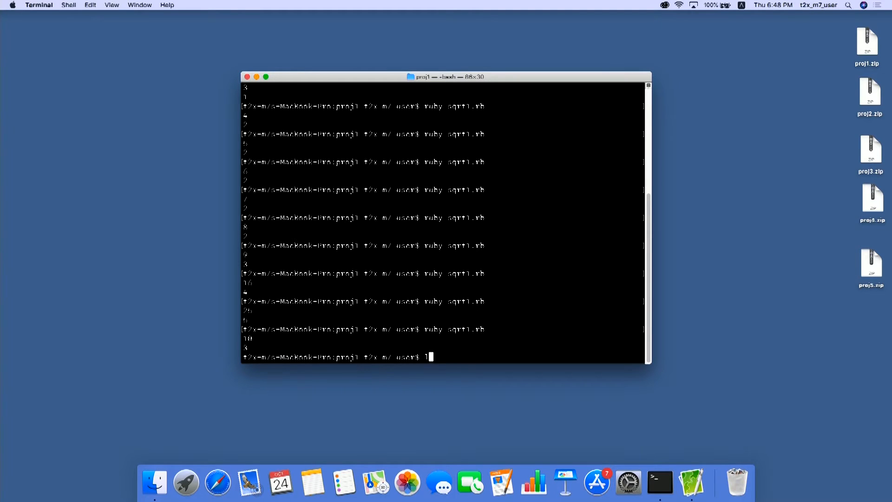
pyautogui.press('Return')
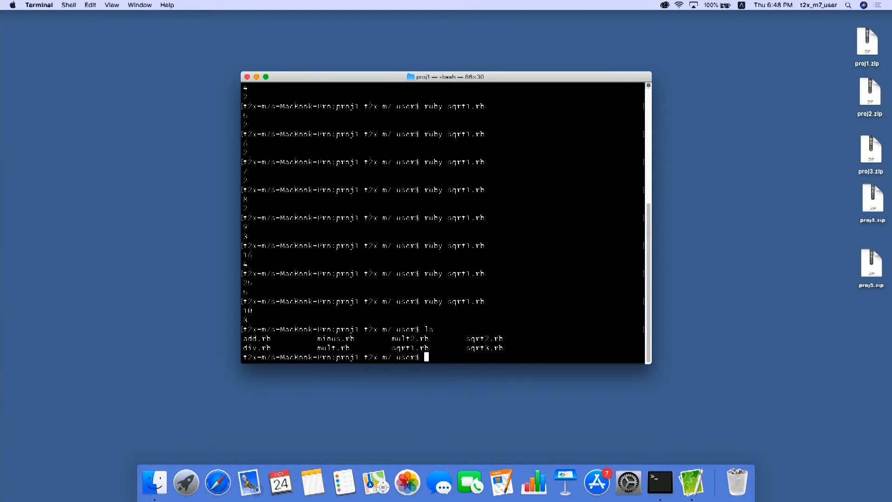
pyautogui.moveTo(451, 362)
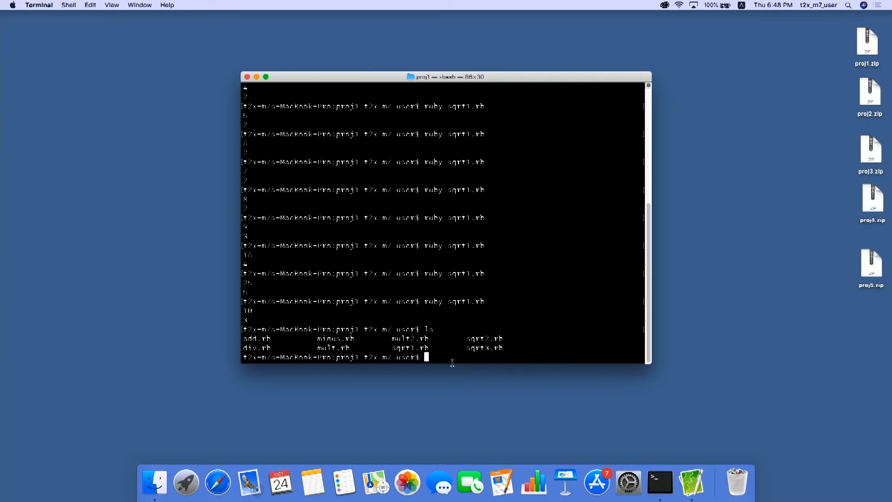
pyautogui.moveTo(507, 337)
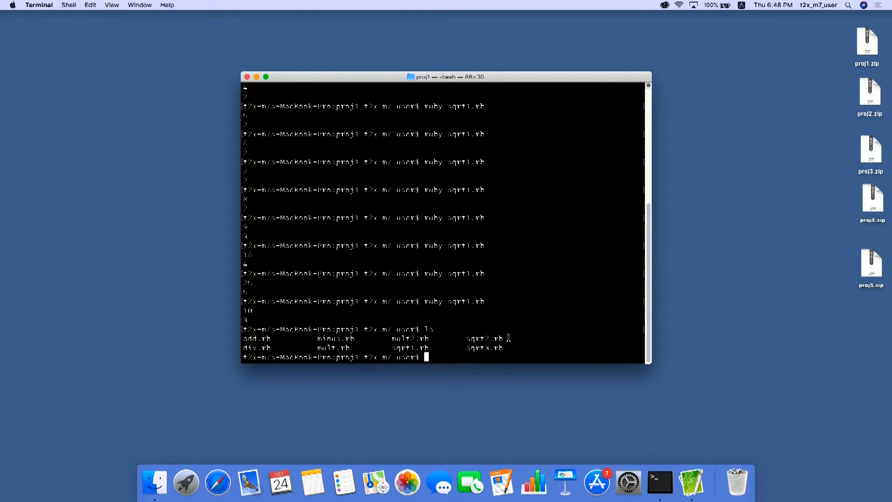
# Run ruby sqrt2.rb with input 4, getting square root 2
pyautogui.write('ruby')
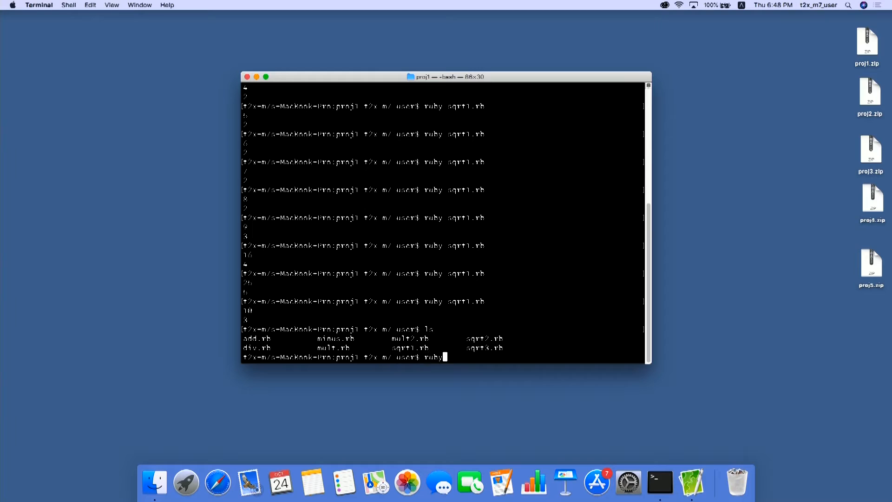
pyautogui.write('sqrt')
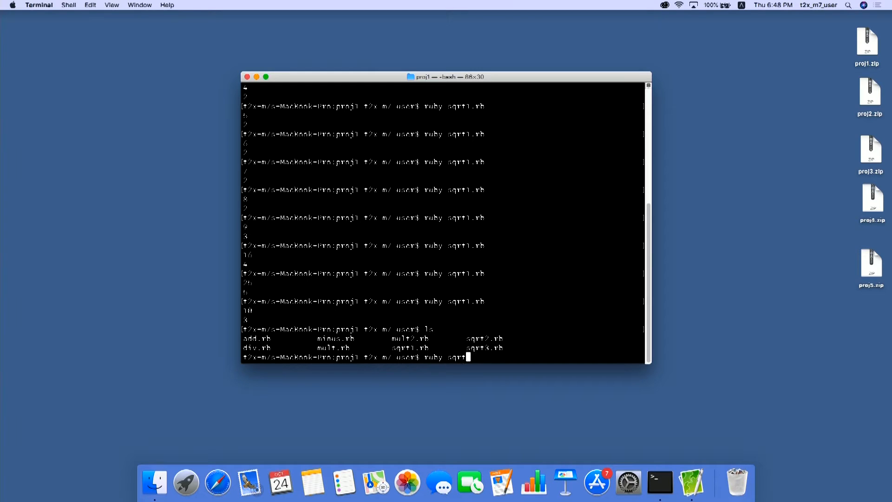
pyautogui.write('2.')
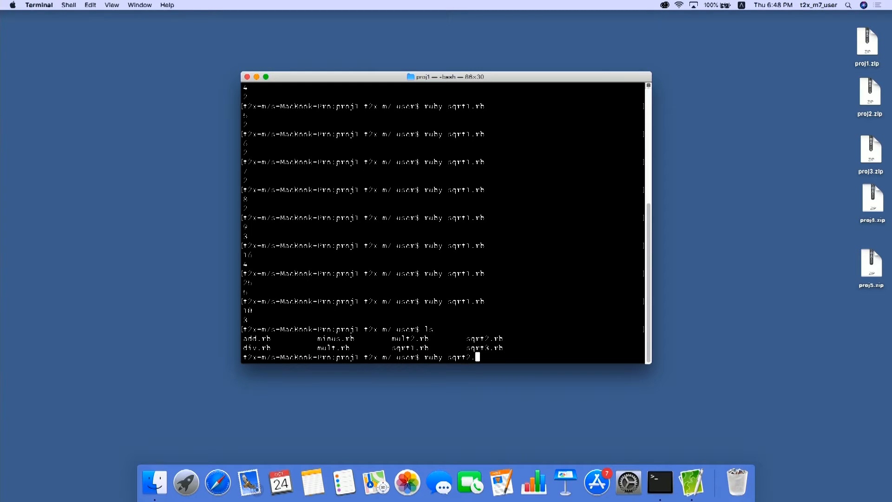
pyautogui.press('Return')
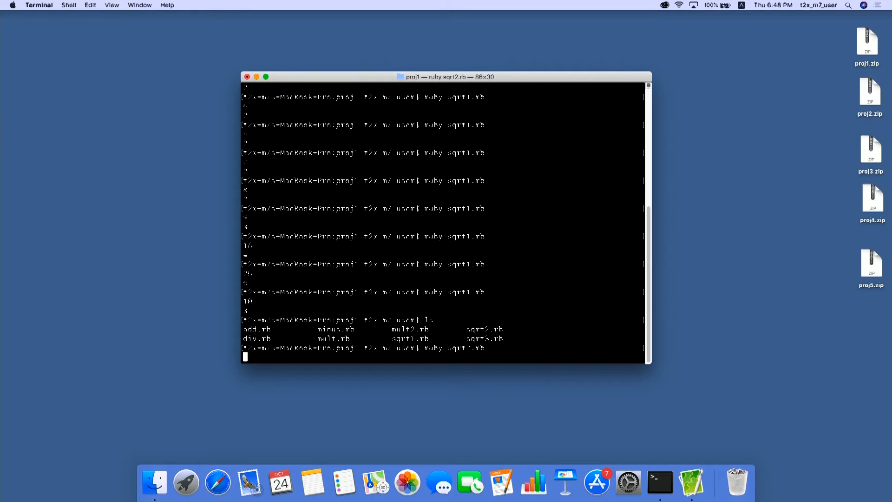
pyautogui.press('Return')
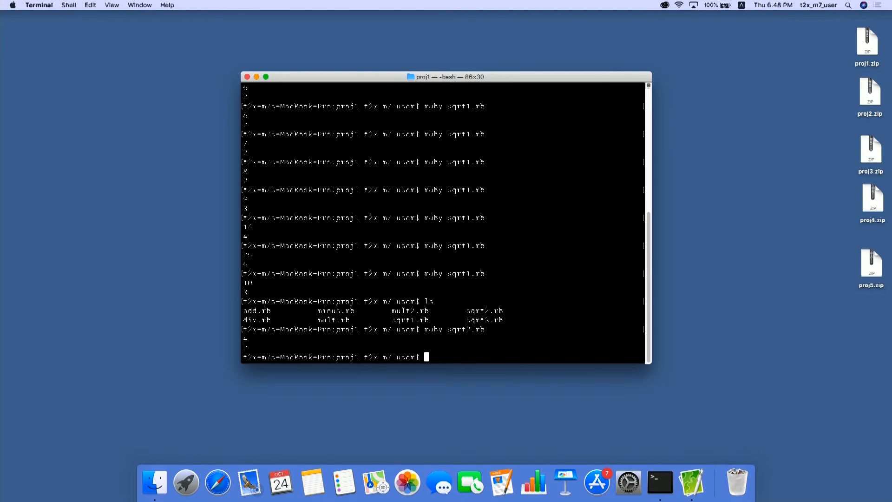
# Rerun sqrt2.rb with inputs 9 and 16, getting 3 and 4
pyautogui.press('Return')
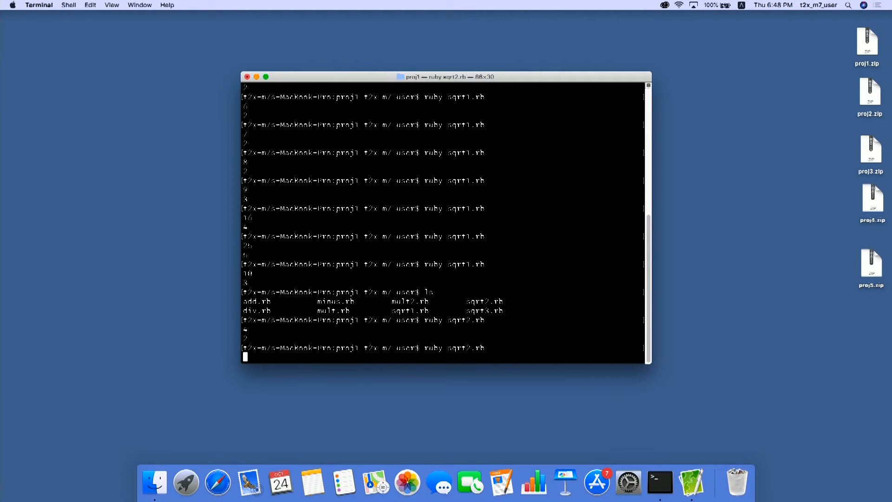
pyautogui.press('Return')
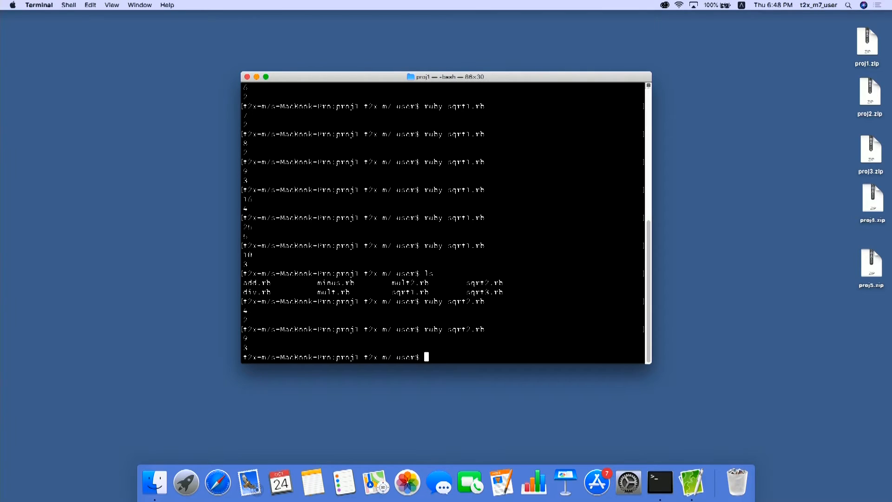
pyautogui.press('Return')
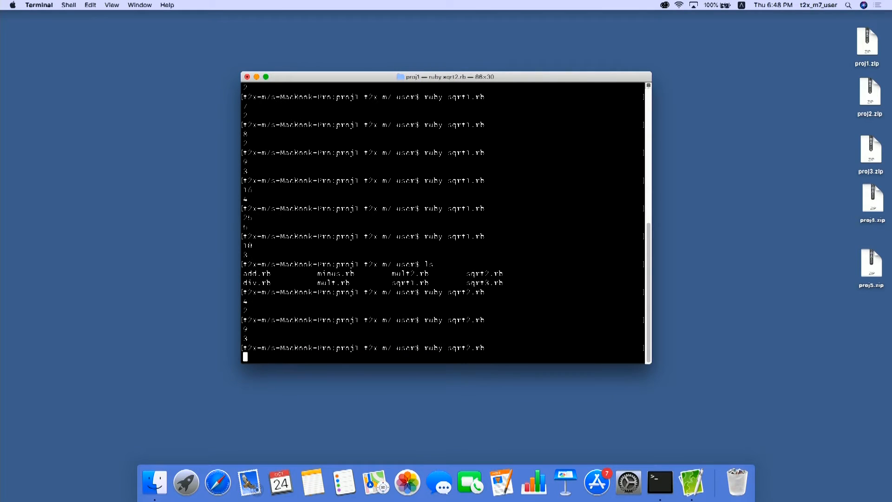
pyautogui.press('Return')
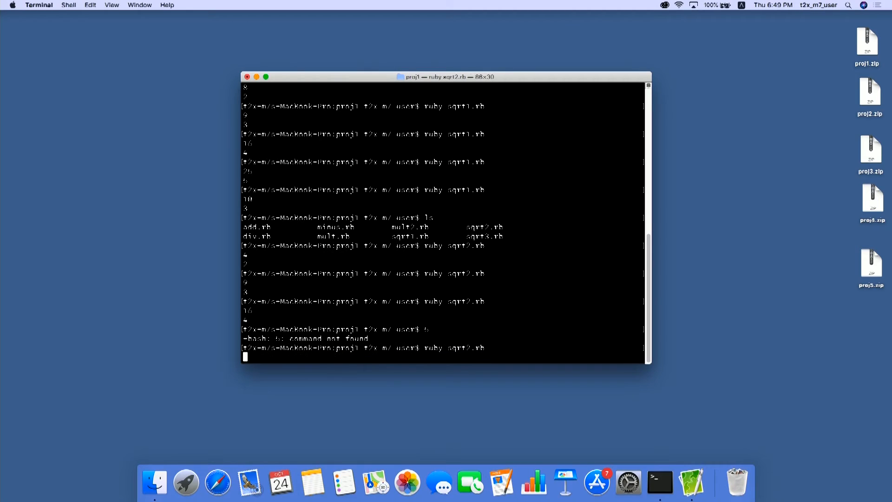
# Rerun sqrt2.rb with inputs 5 through 10, printing roots 2 for 5–8 and 3 for 9–10
pyautogui.press('Return')
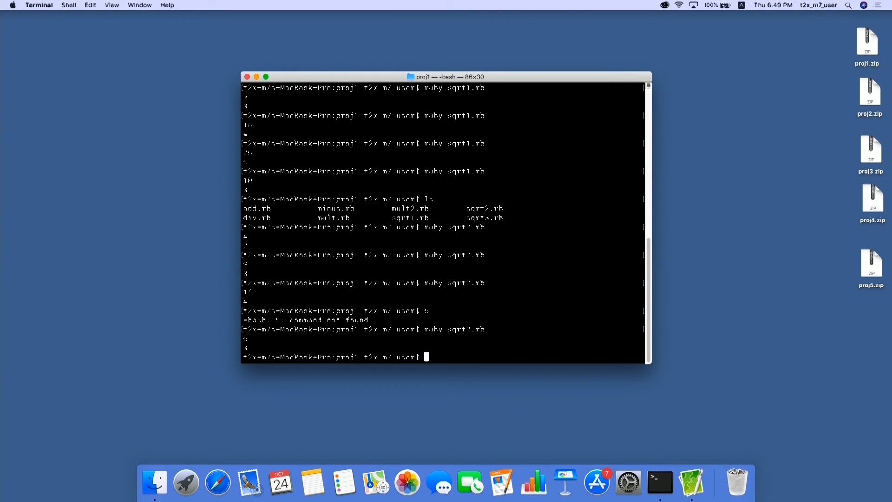
pyautogui.press('Return')
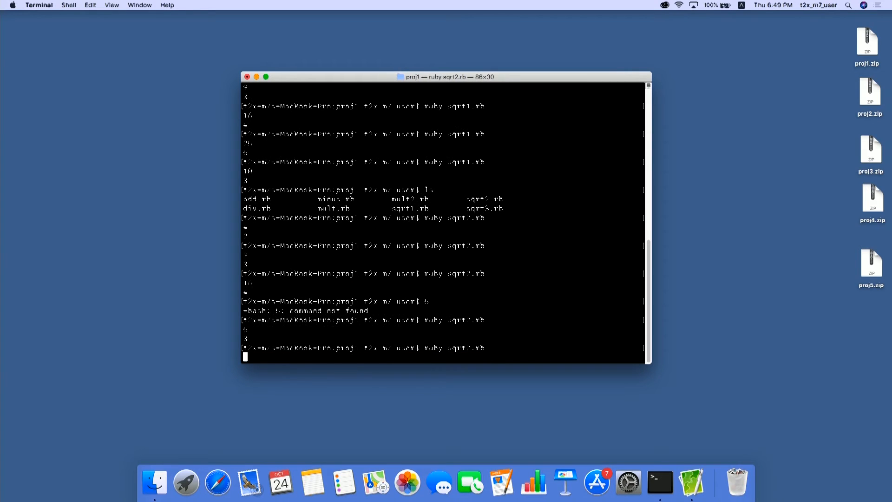
pyautogui.press('Return')
pyautogui.write('ruby sqrt2.rb')
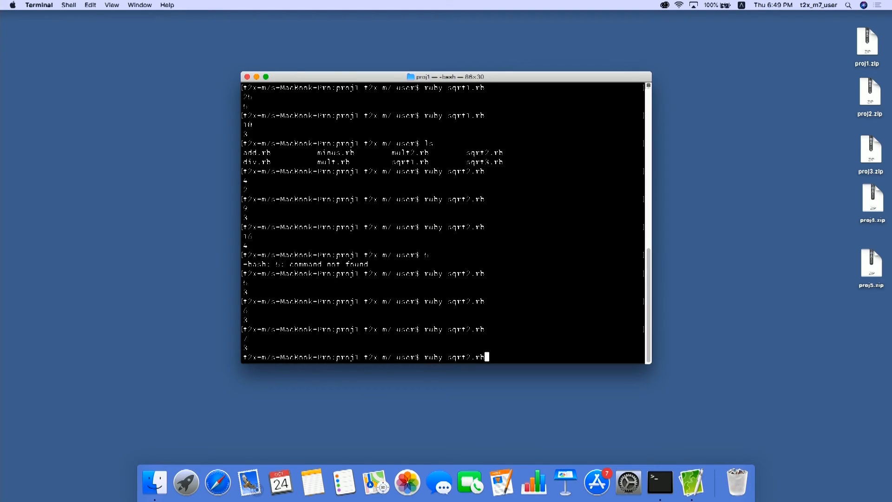
pyautogui.press('Return')
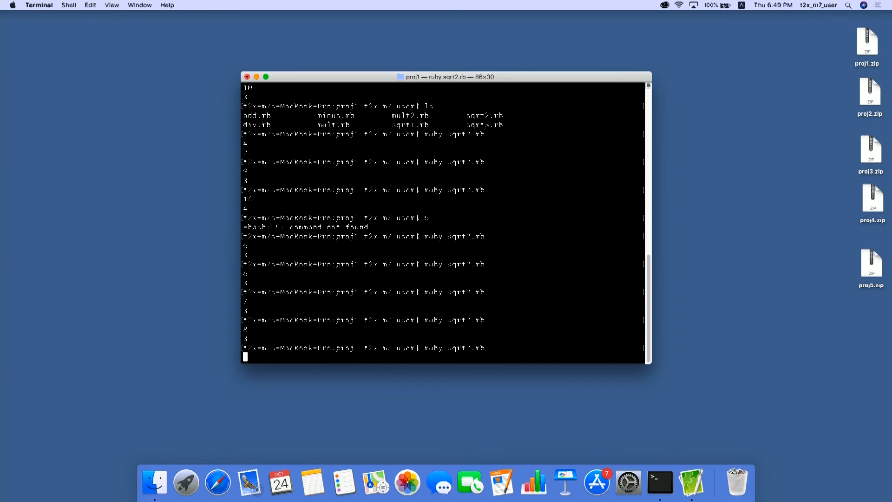
pyautogui.press('Return')
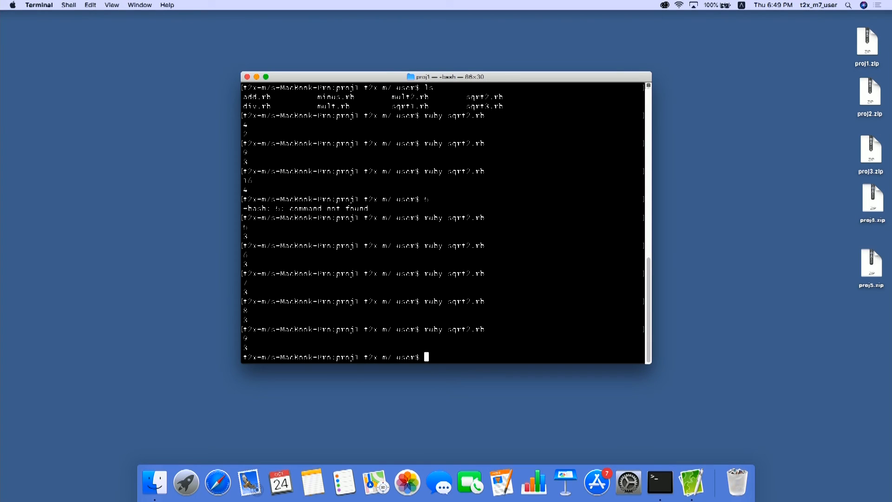
pyautogui.press('Return')
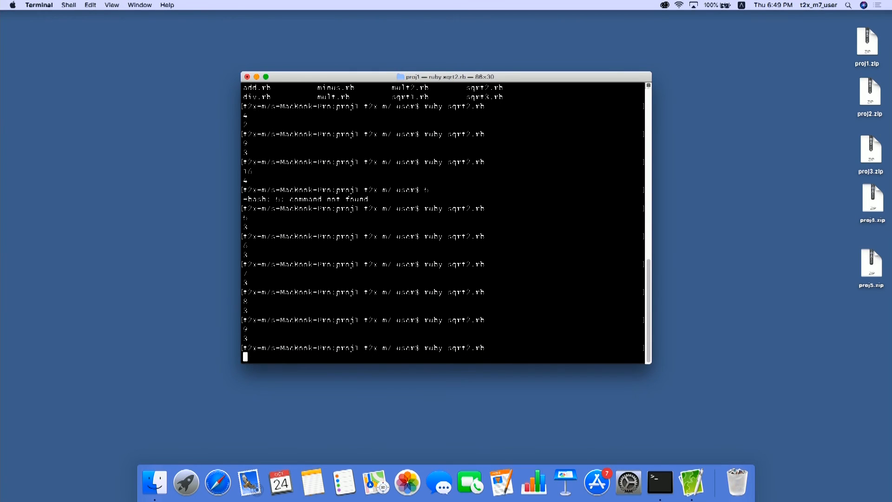
pyautogui.press('Return')
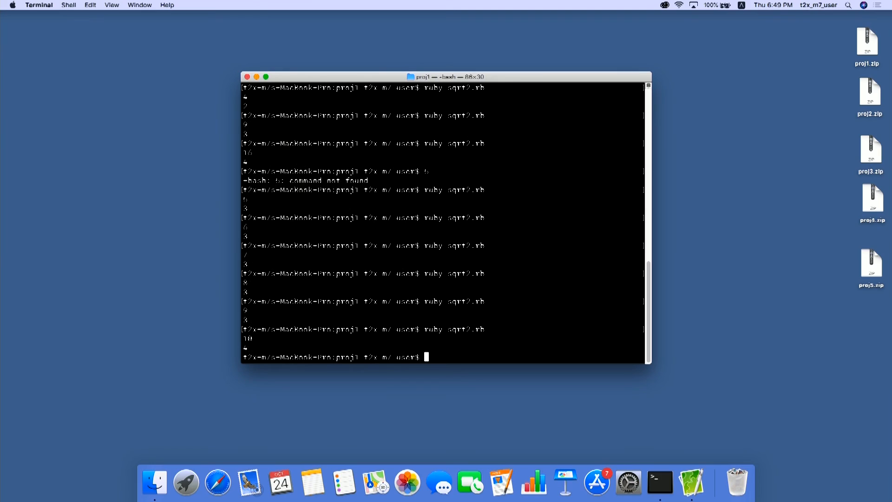